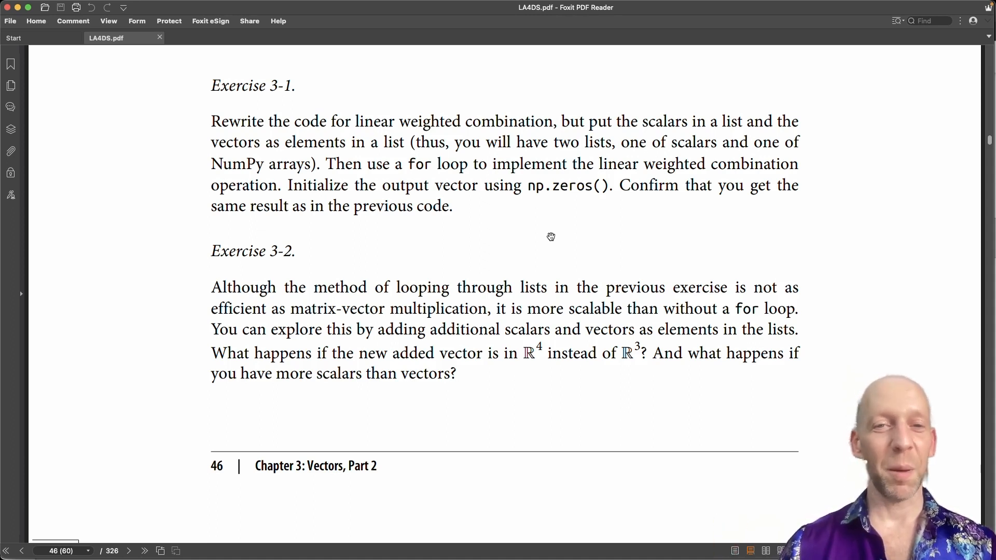
mouse_move(326, 115)
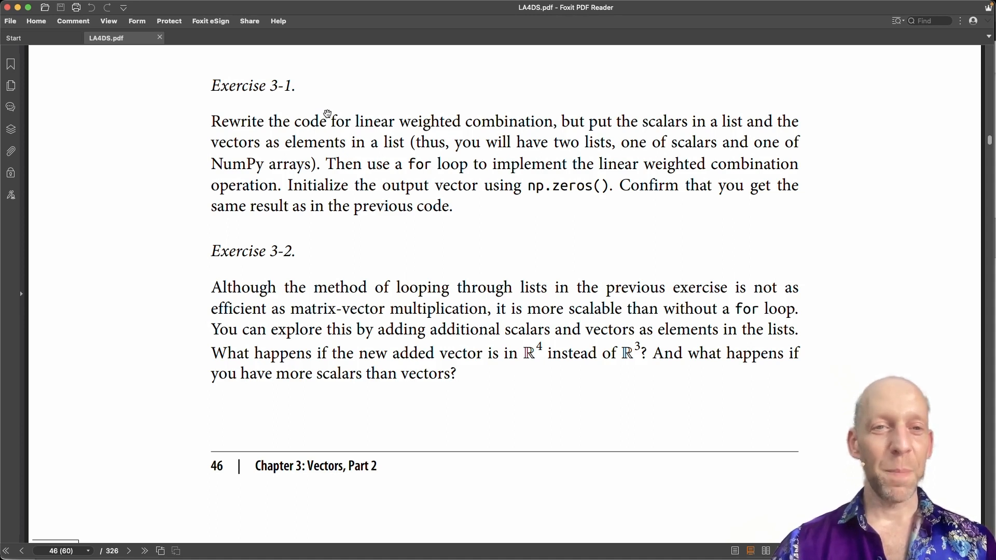
mouse_move(288, 116)
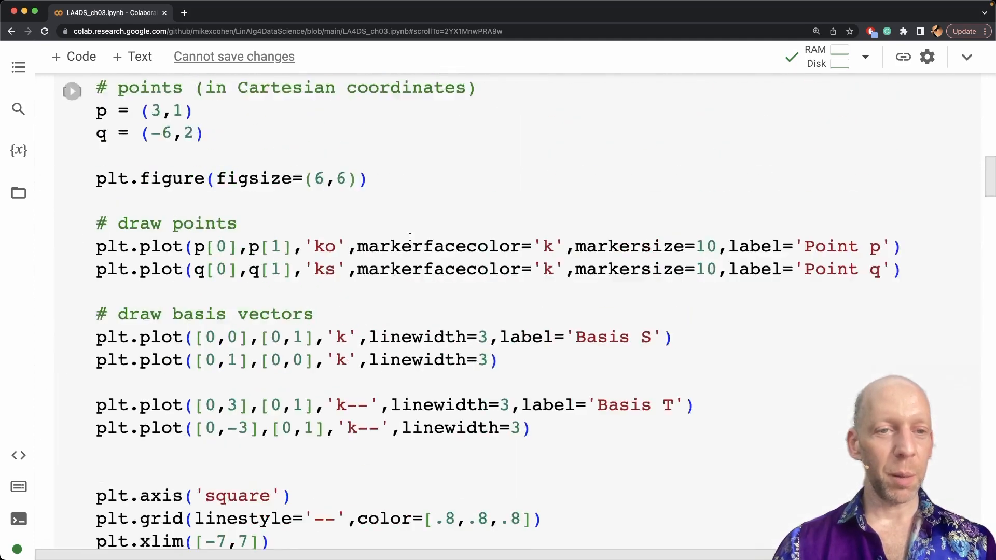
scroll("up", 3)
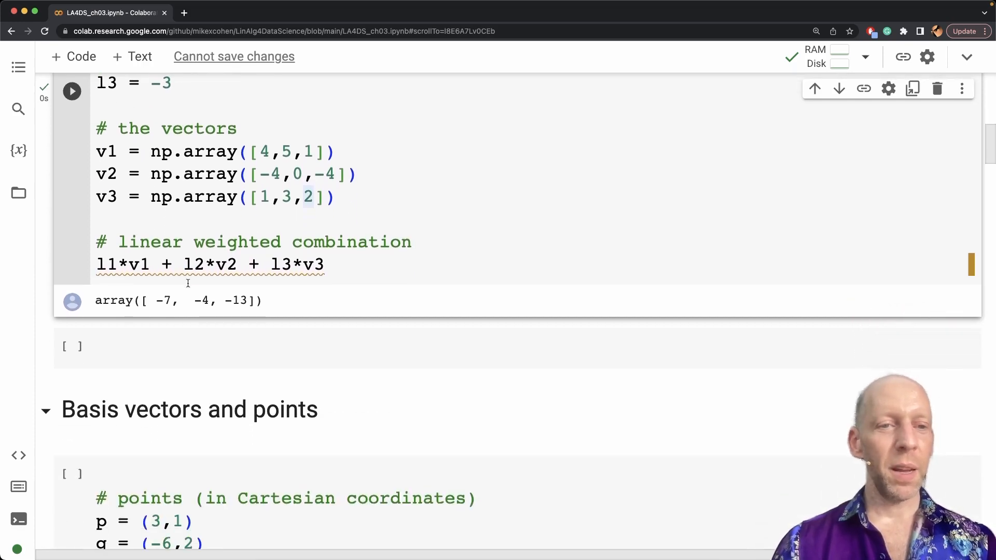
double_click(161, 301)
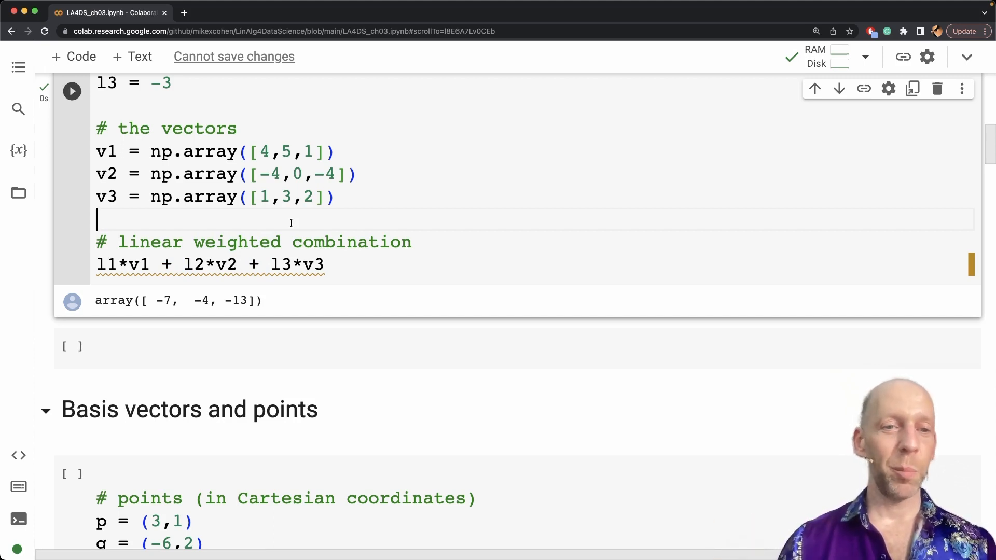
triple_click(210, 264)
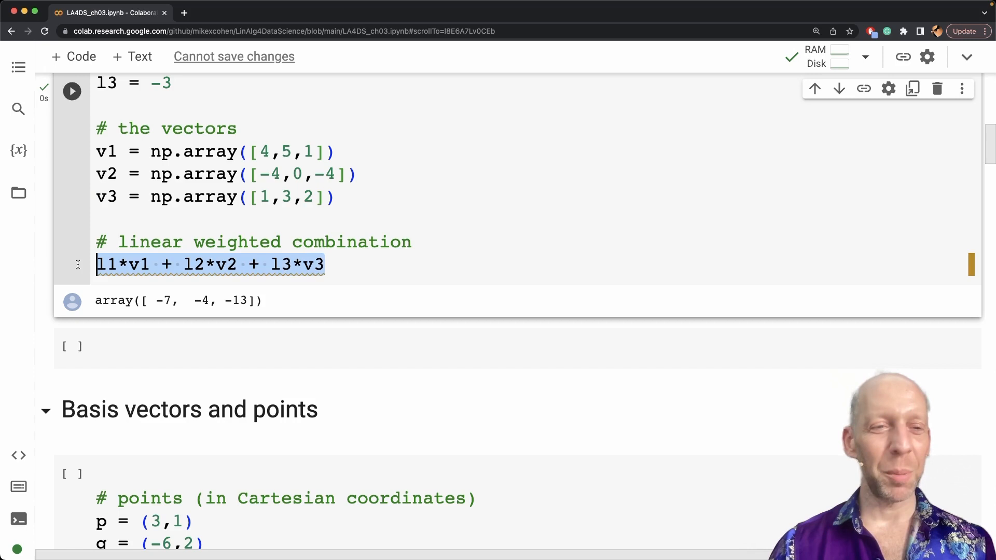
left_click(327, 265)
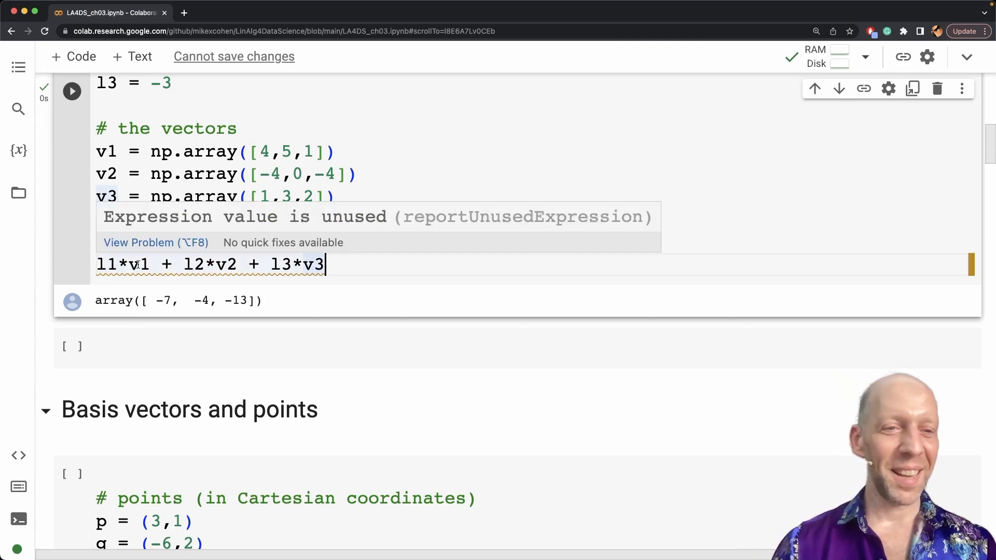
scroll("down", 3)
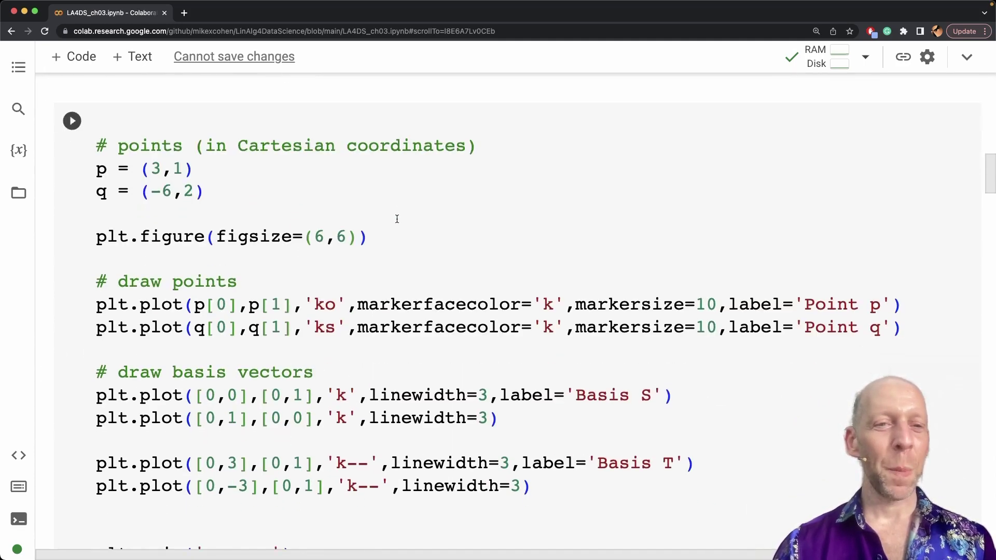
Scroll to the Exercise 1 zip-loop cell and place the cursor inside it.
scroll("down", 3)
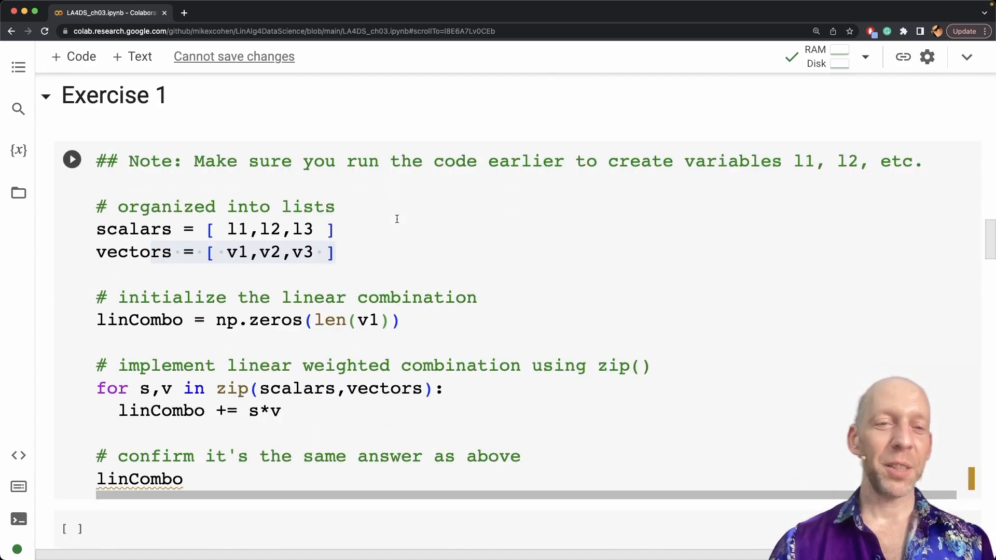
scroll("down", 3)
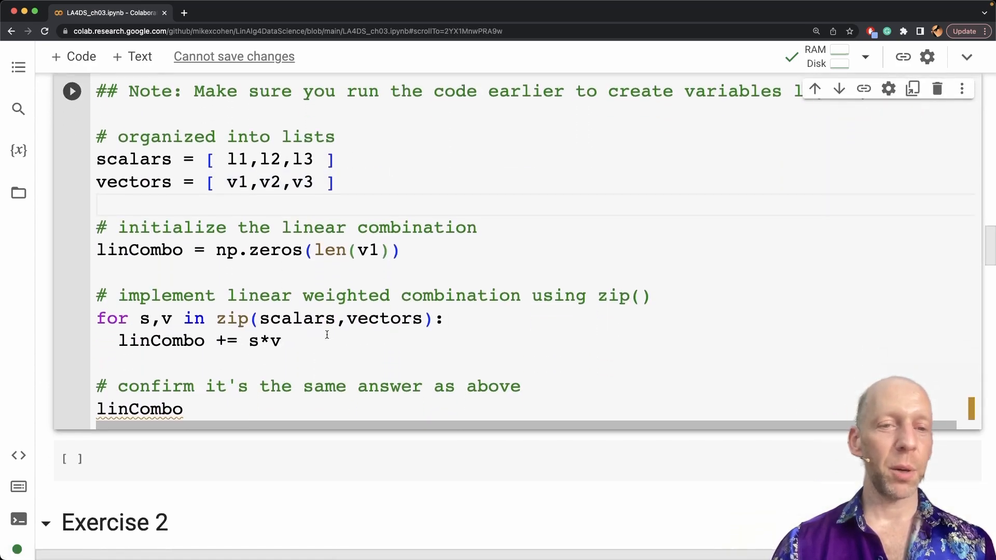
left_click(242, 273)
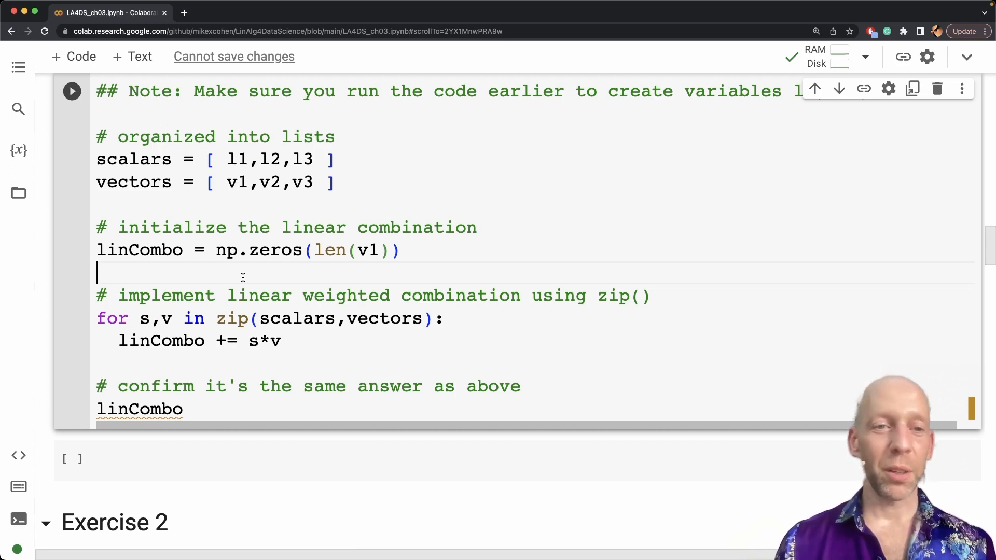
mouse_move(309, 232)
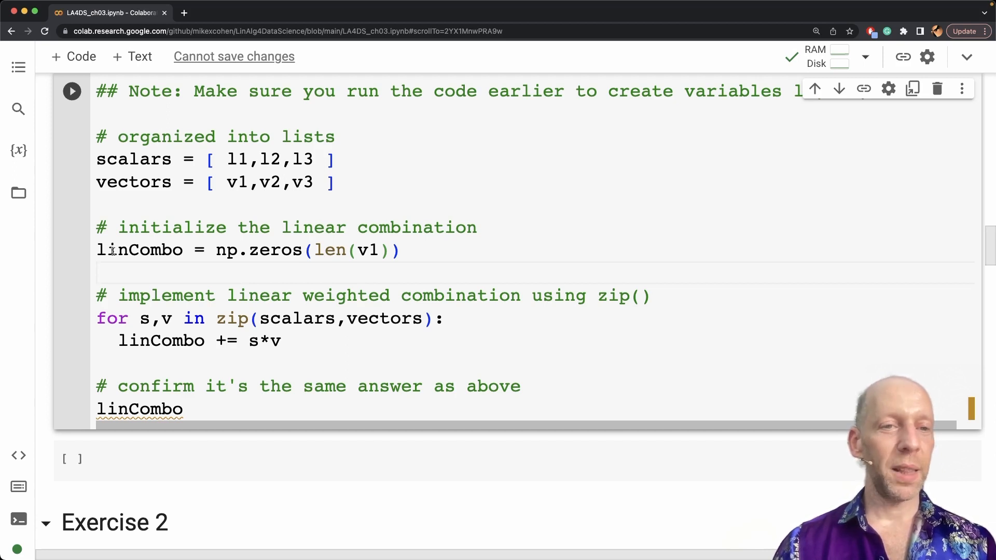
Highlight the scalars and vectors lists in zip, the += operator, s*v term, l1 and len call.
double_click(139, 250)
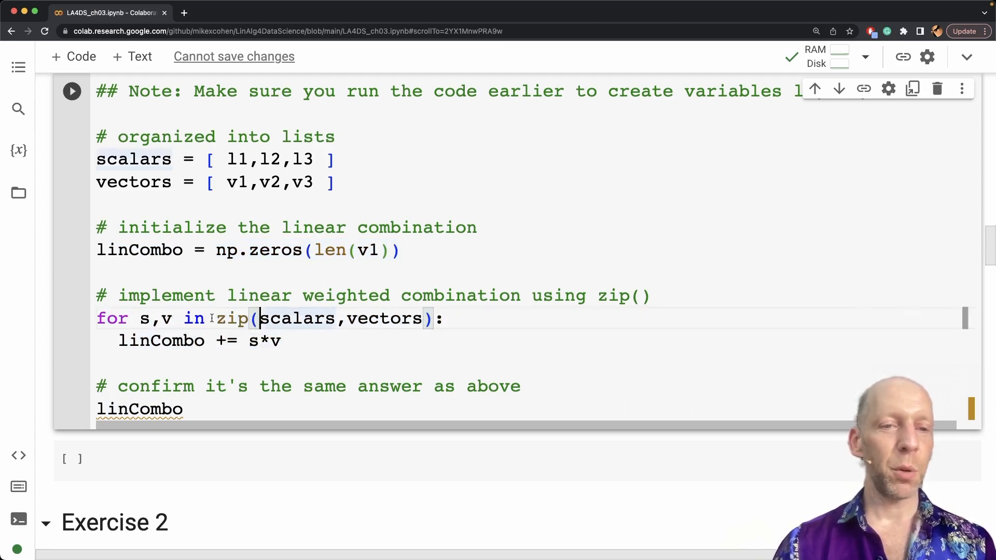
double_click(295, 318)
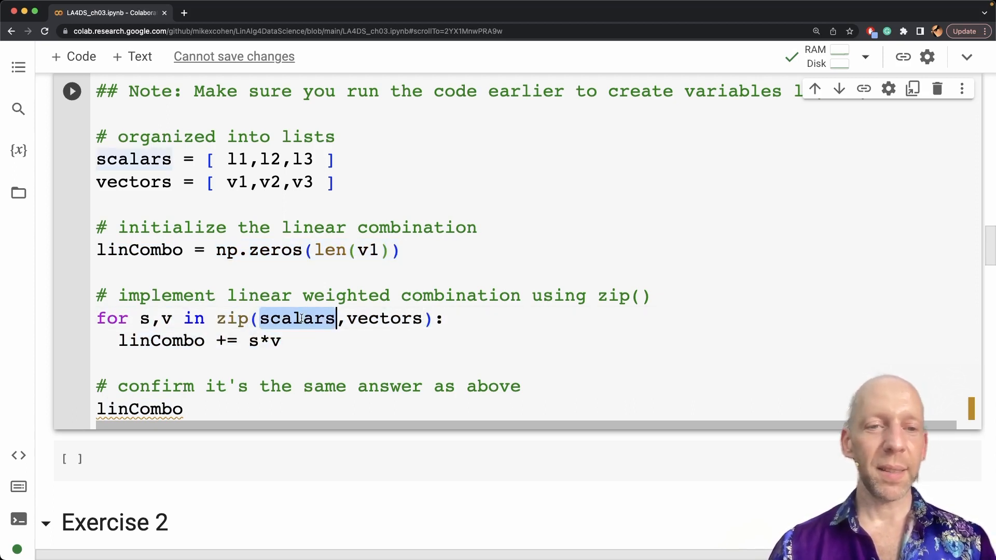
double_click(383, 319)
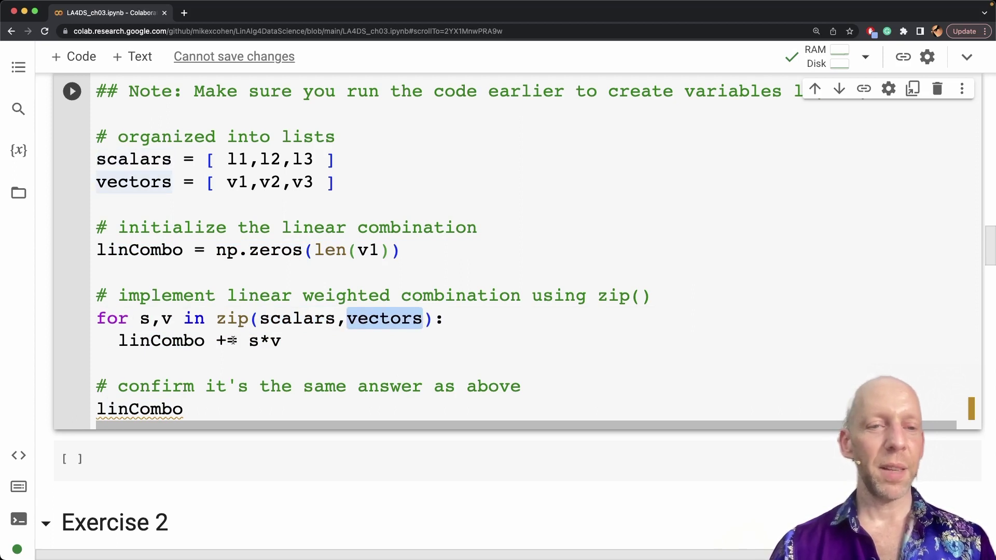
double_click(161, 340)
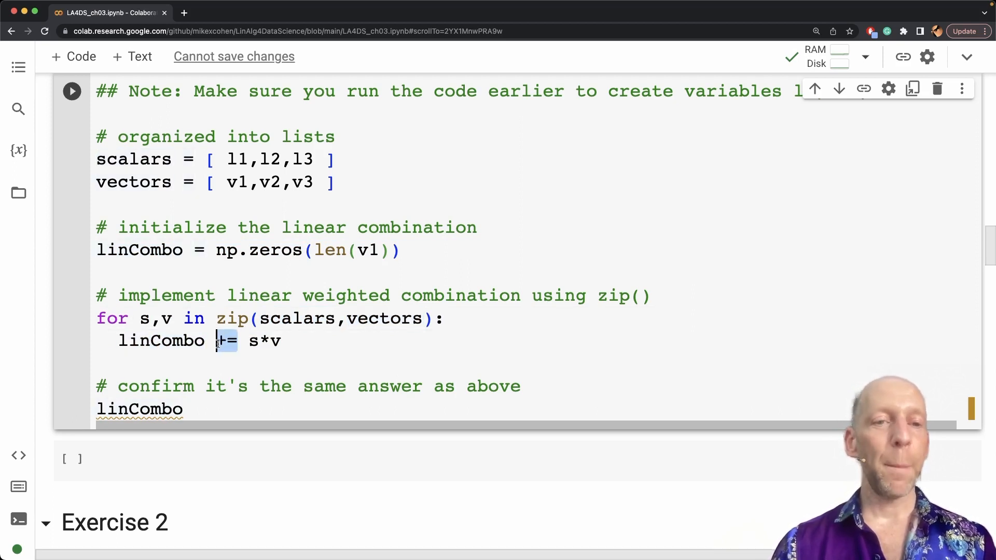
double_click(262, 342)
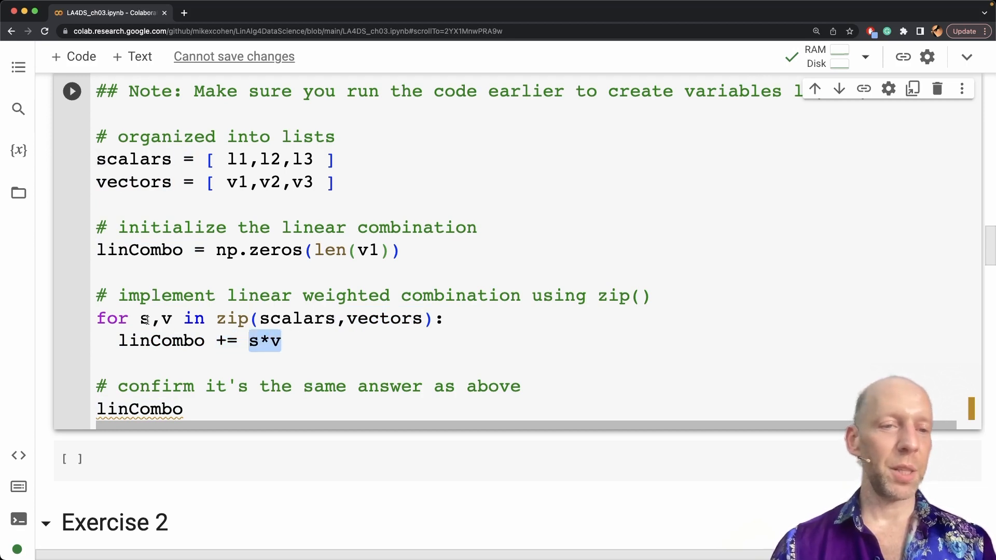
double_click(296, 318)
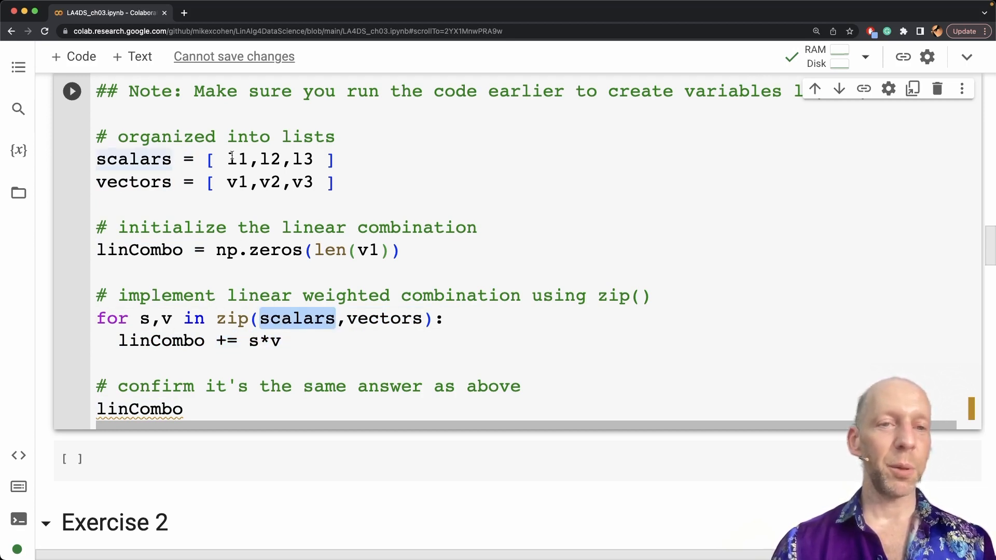
double_click(237, 159)
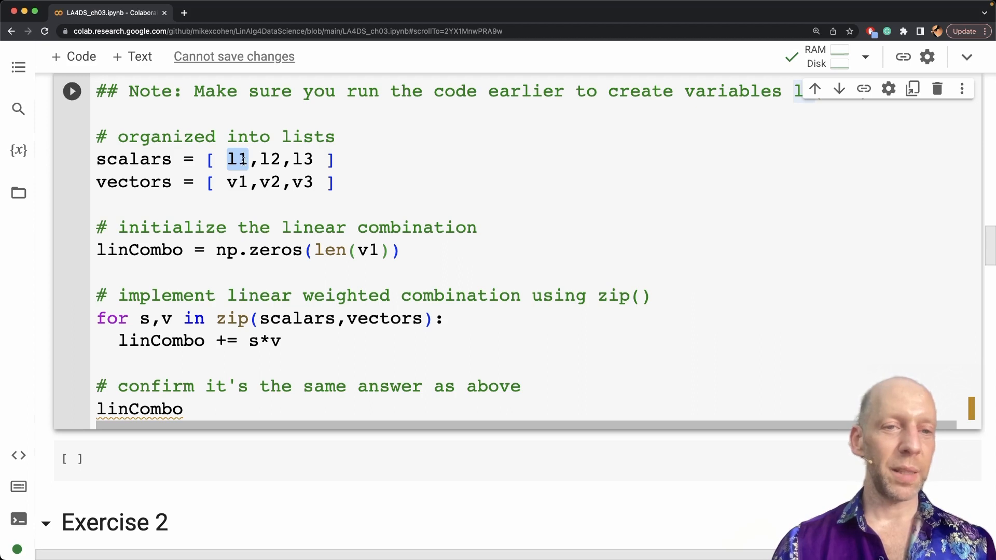
double_click(262, 342)
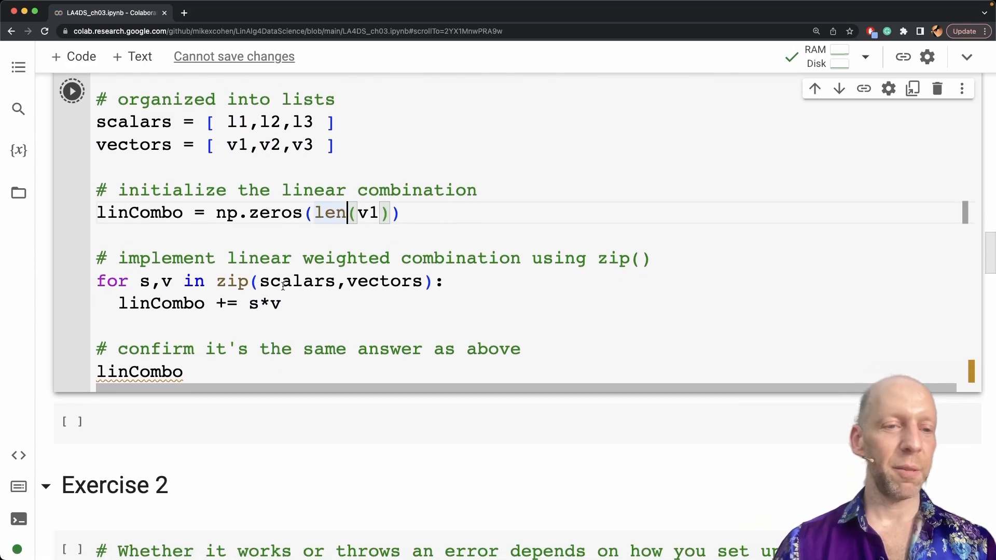
Run the Exercise 1 cell to output array([-7., -4., -13.]).
left_click(72, 91)
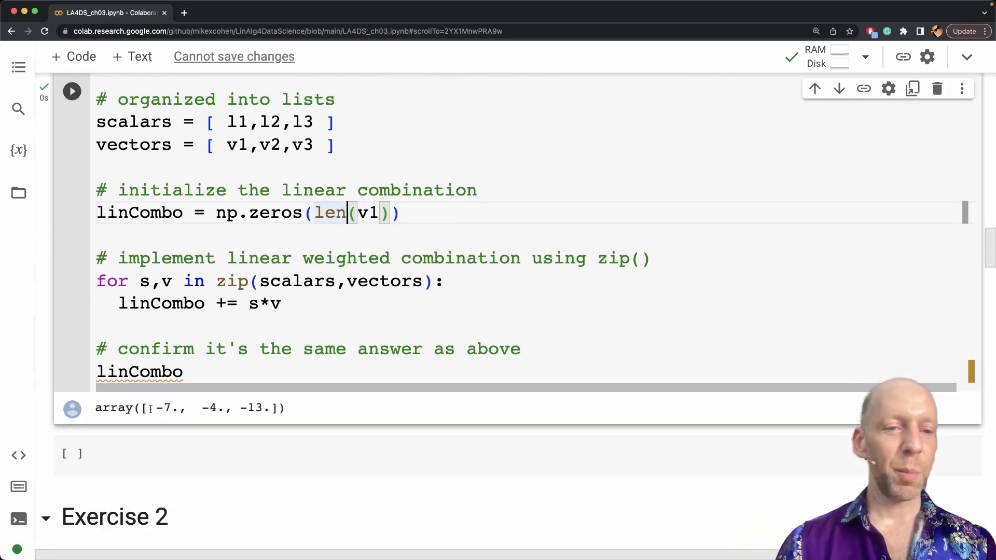